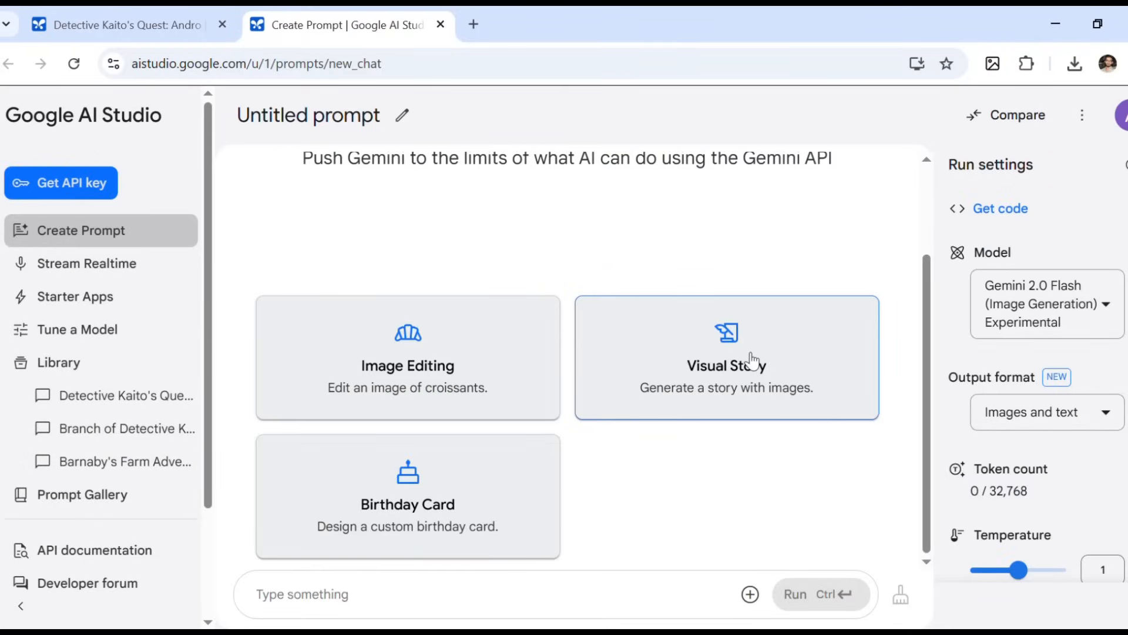
mouse_move(748, 357)
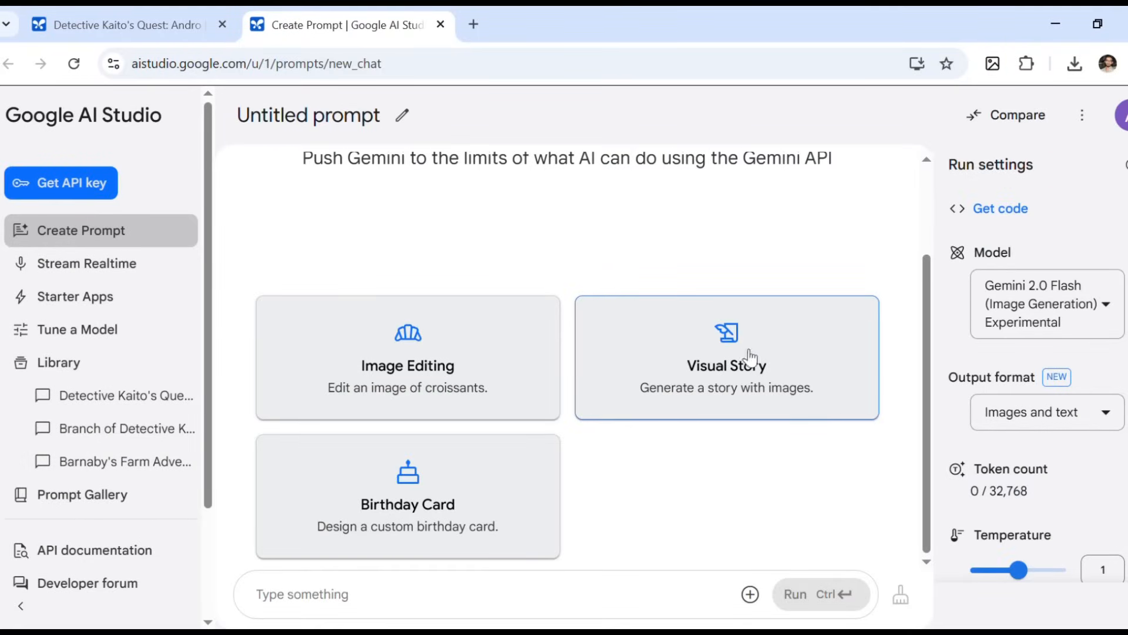
mouse_move(424, 406)
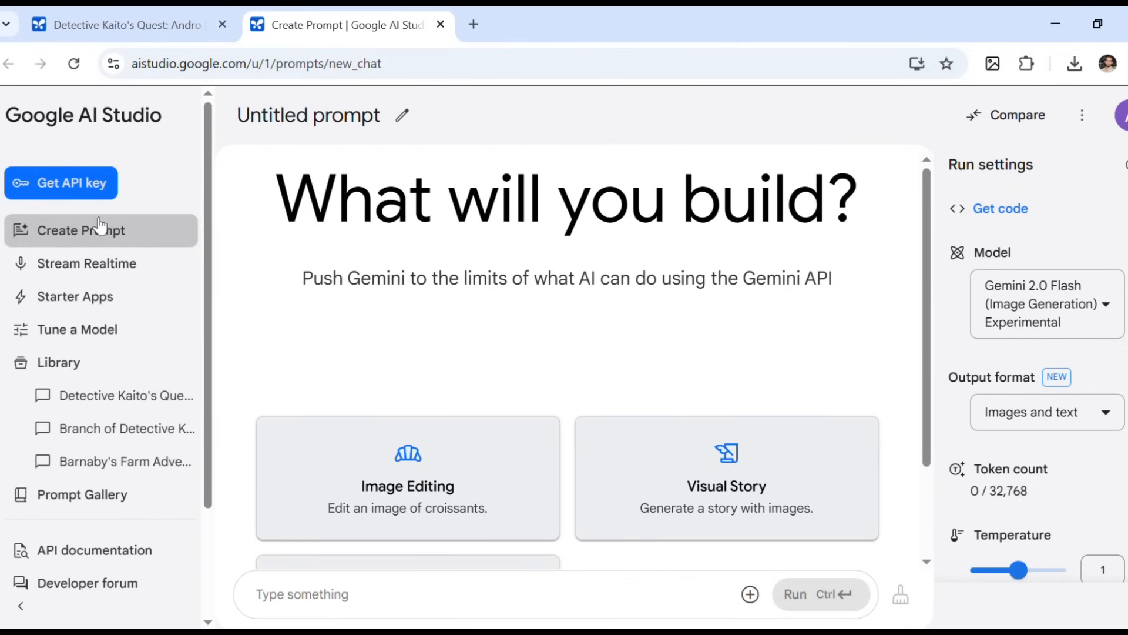
mouse_move(122, 230)
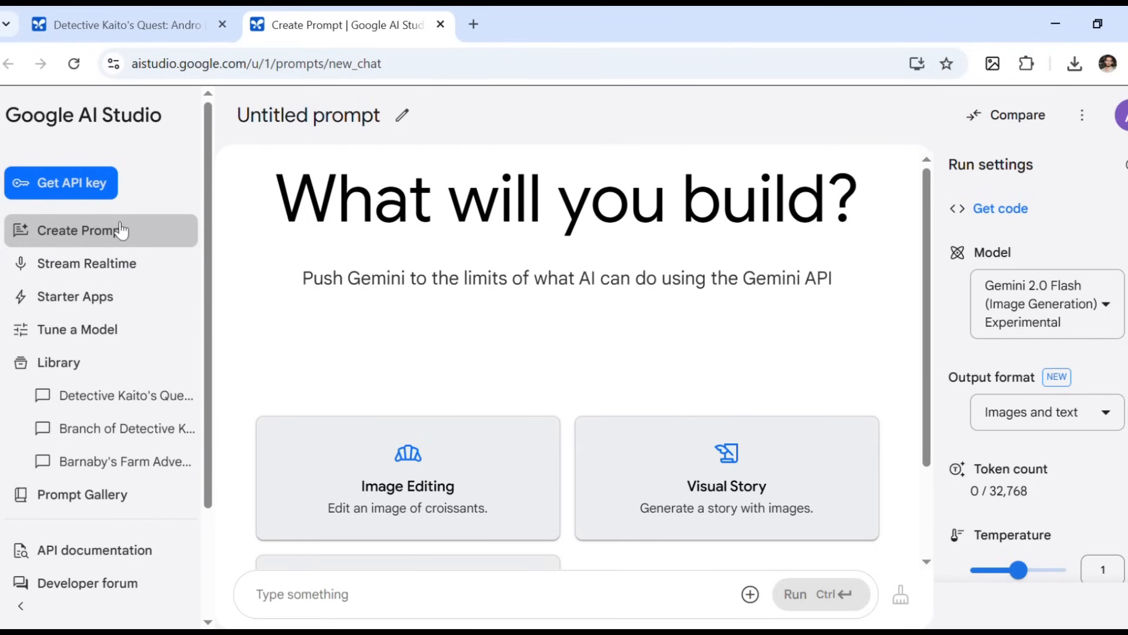
- Check the chat's model (Gemini 2.0 Flash) and its output format options
left_click(1046, 303)
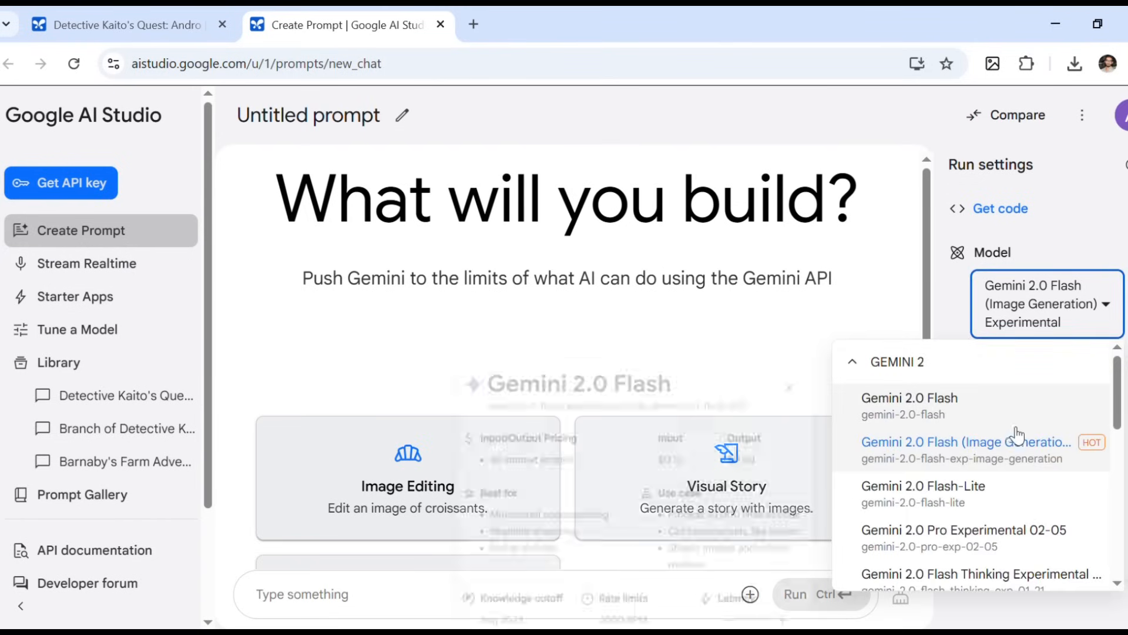
mouse_move(967, 442)
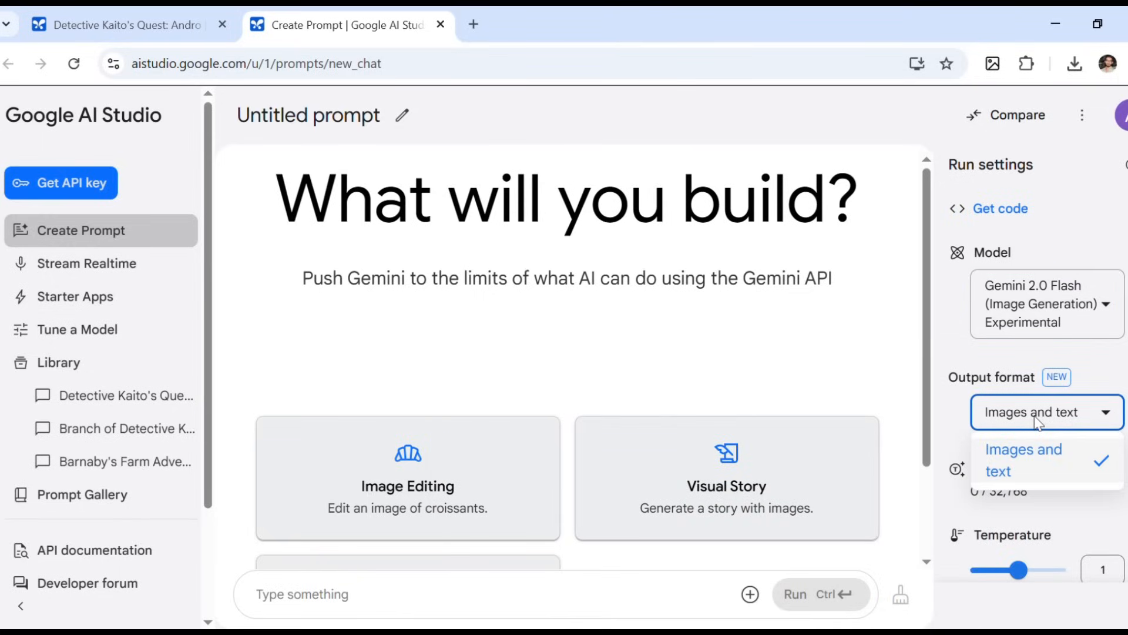
mouse_move(1050, 471)
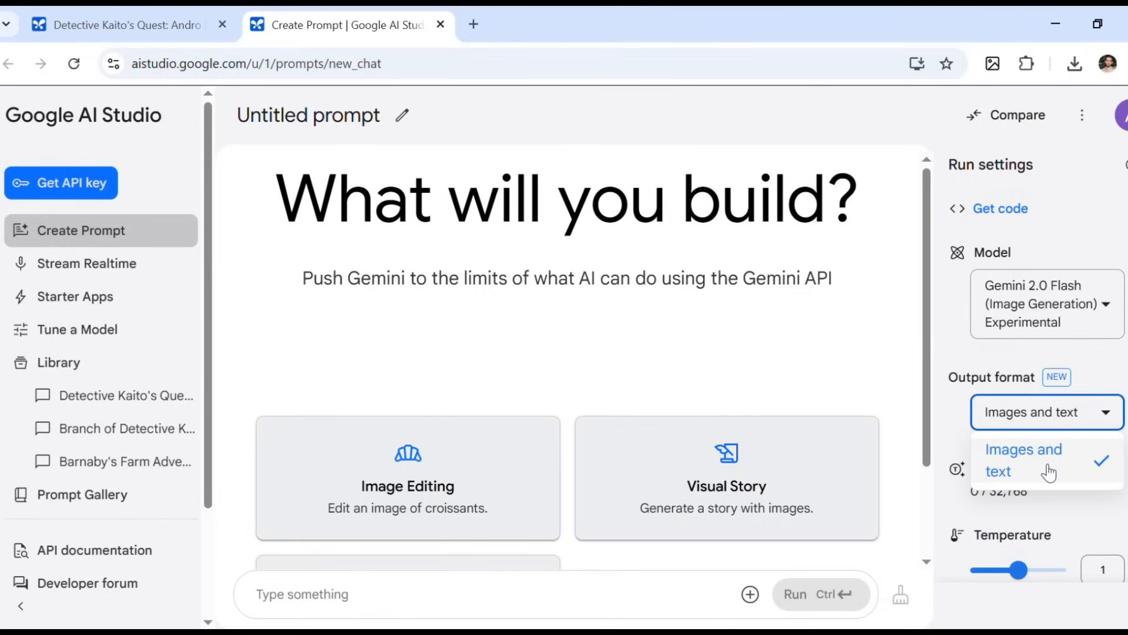
left_click(1023, 460)
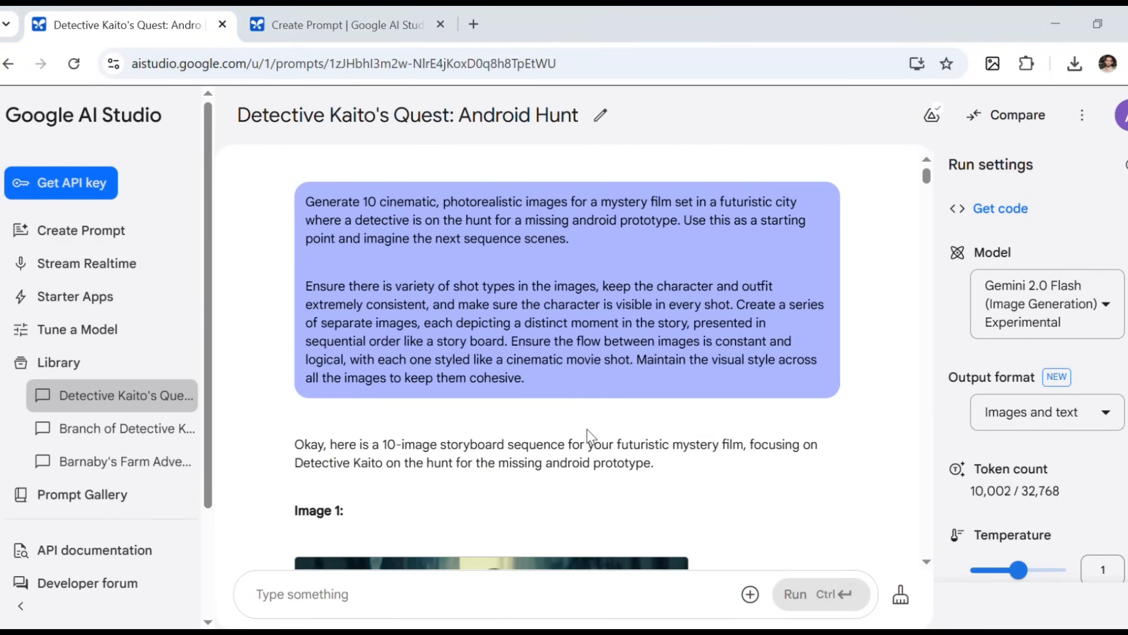
mouse_move(554, 306)
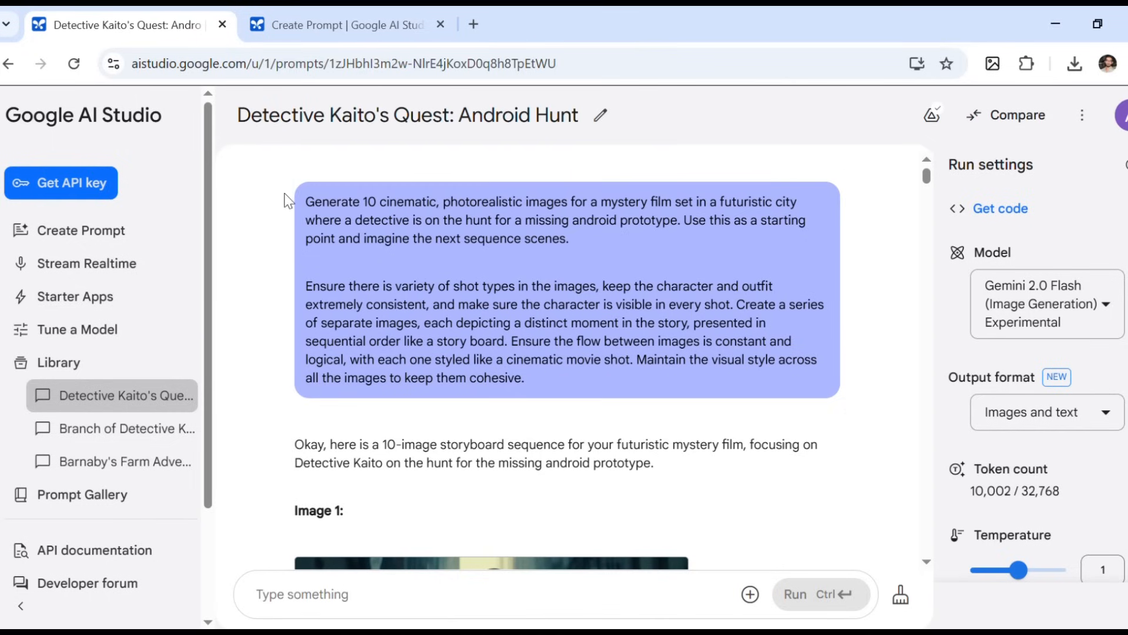
- Highlight the storyboard prompt's opening, varied shot types and character consistency lines
left_click(309, 201)
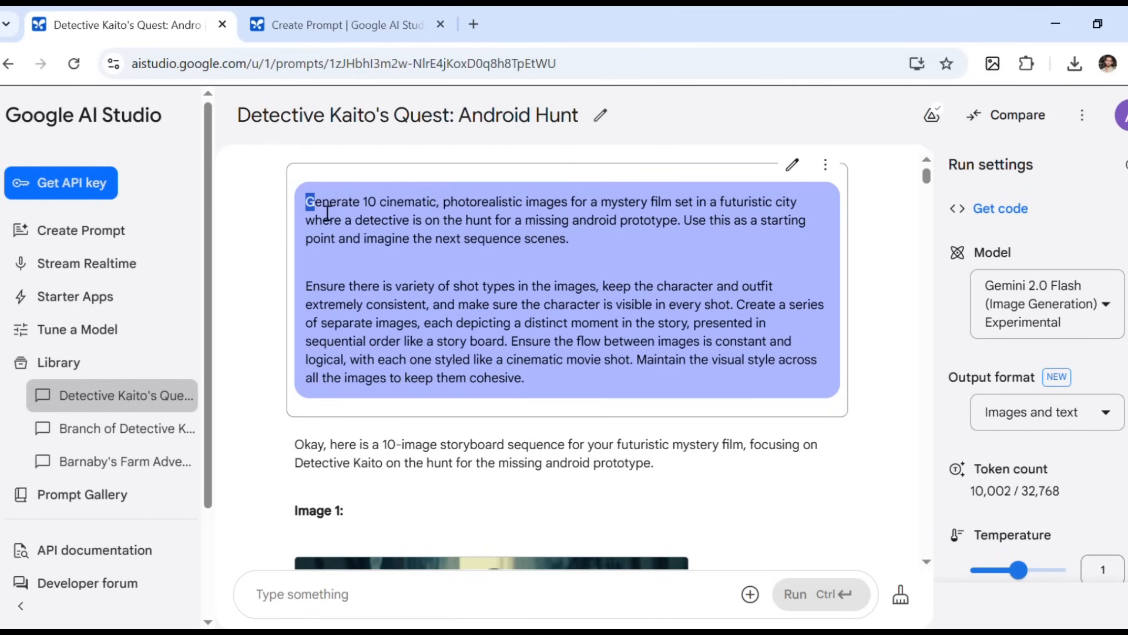
left_click_drag(308, 201, 572, 238)
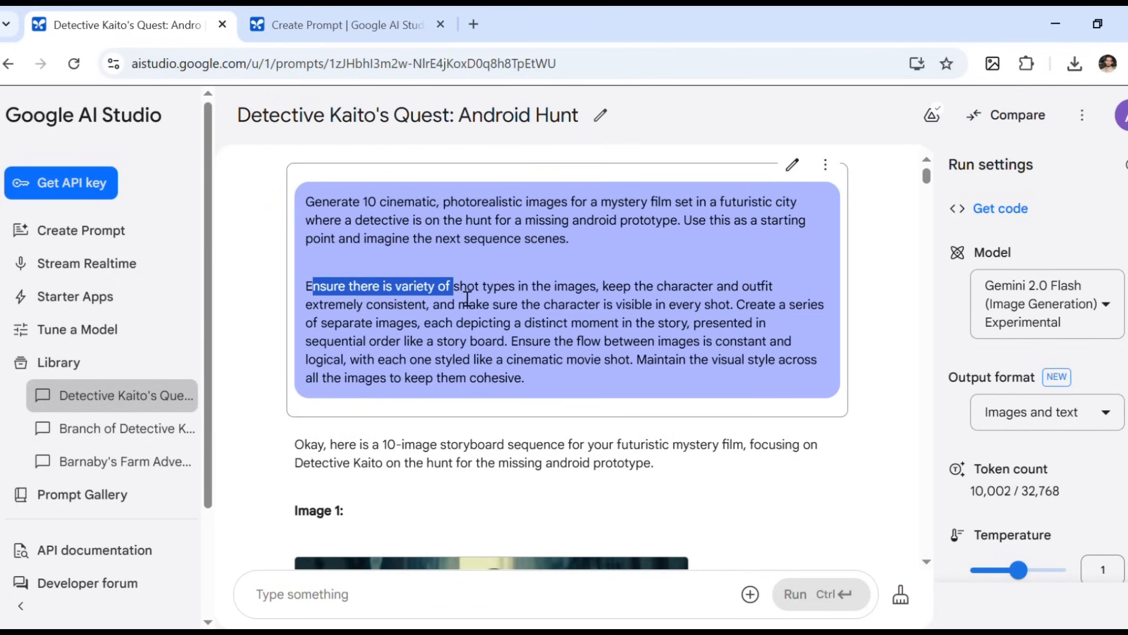
left_click_drag(451, 285, 756, 286)
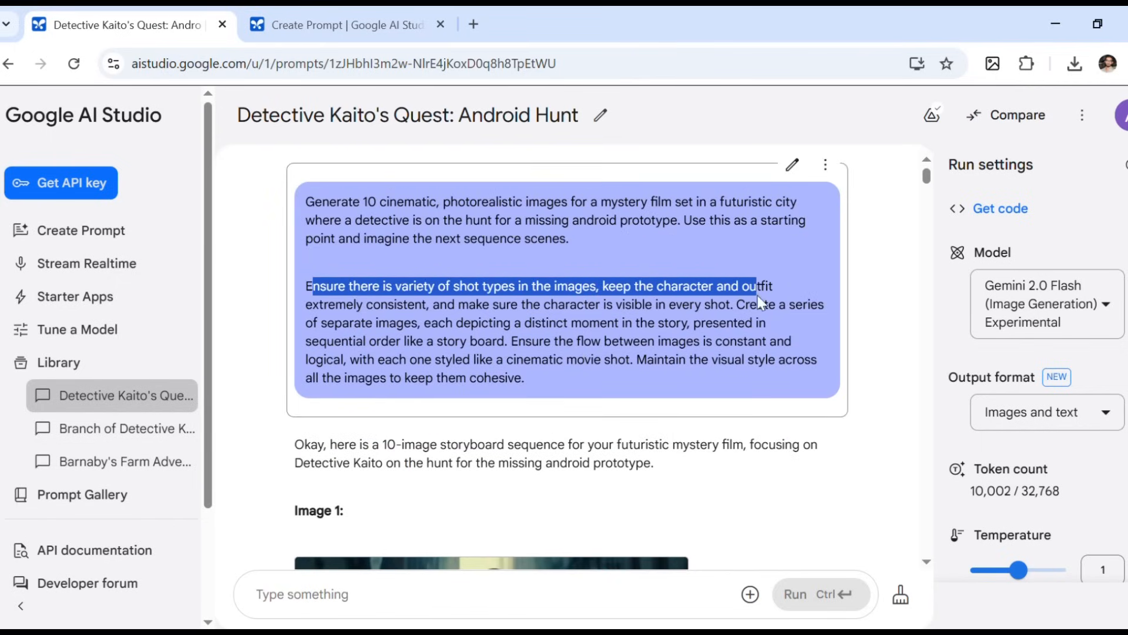
left_click_drag(760, 302, 799, 352)
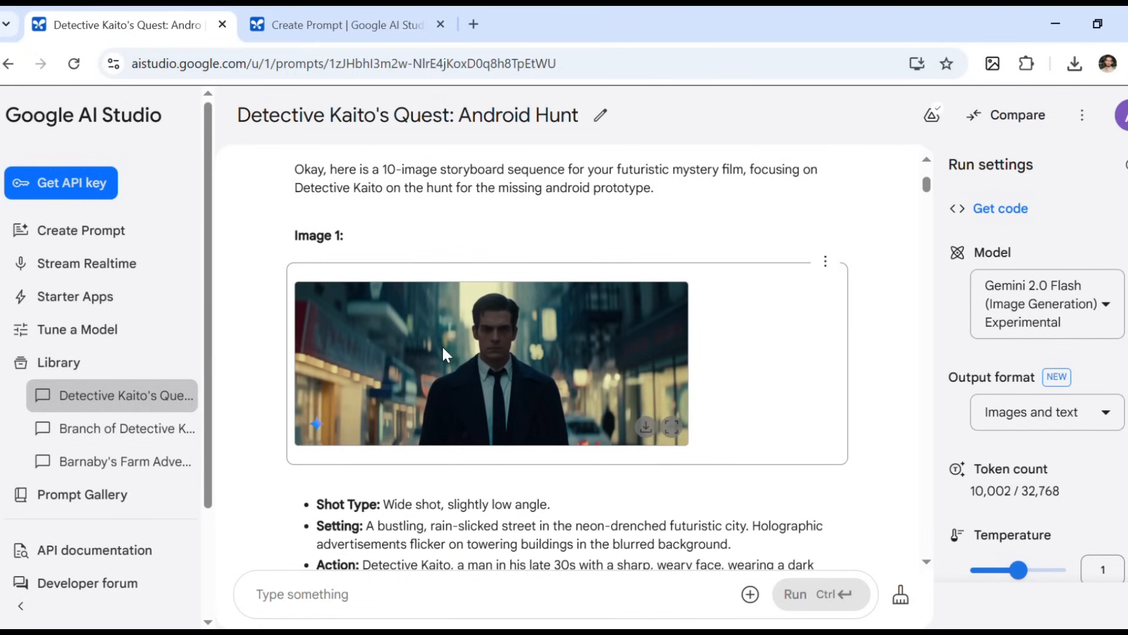
scroll("down", 3)
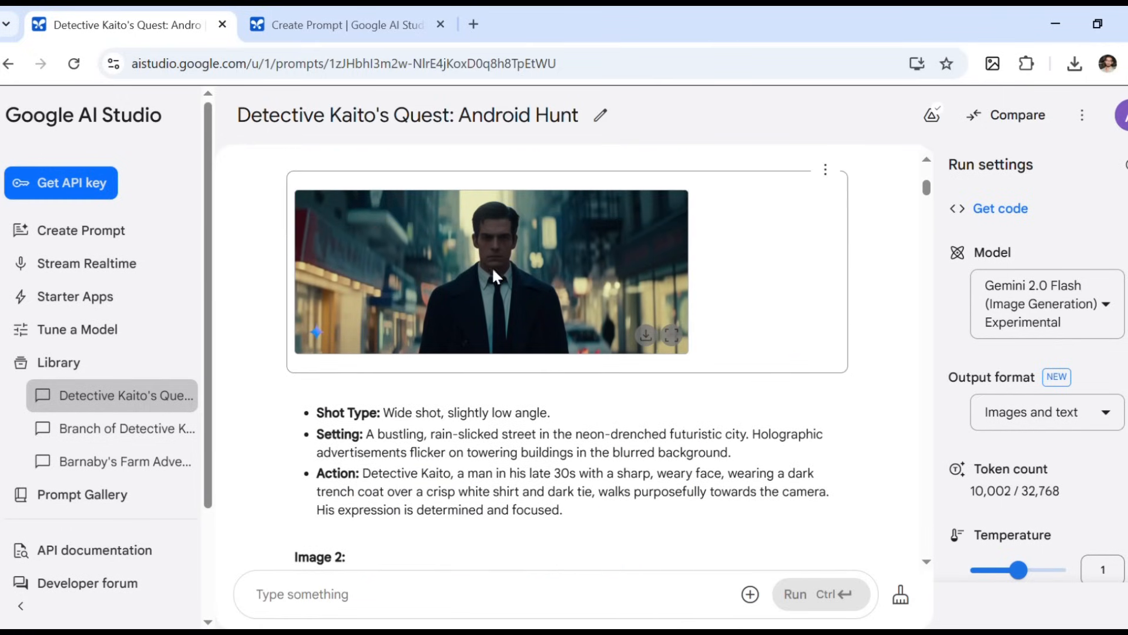
scroll("down", 3)
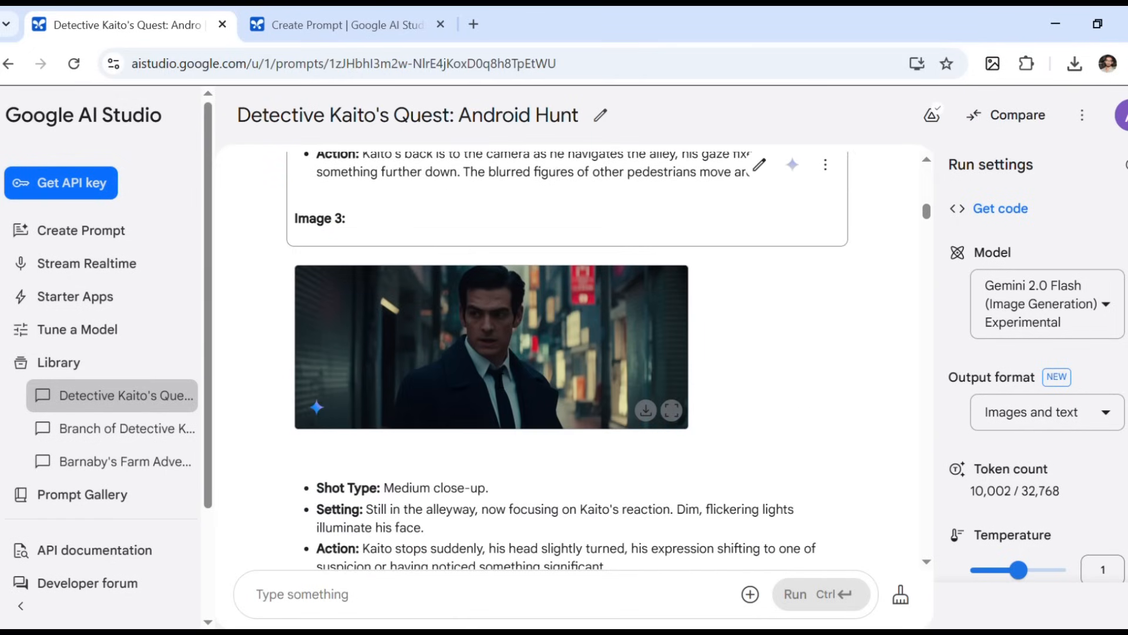
scroll("down", 3)
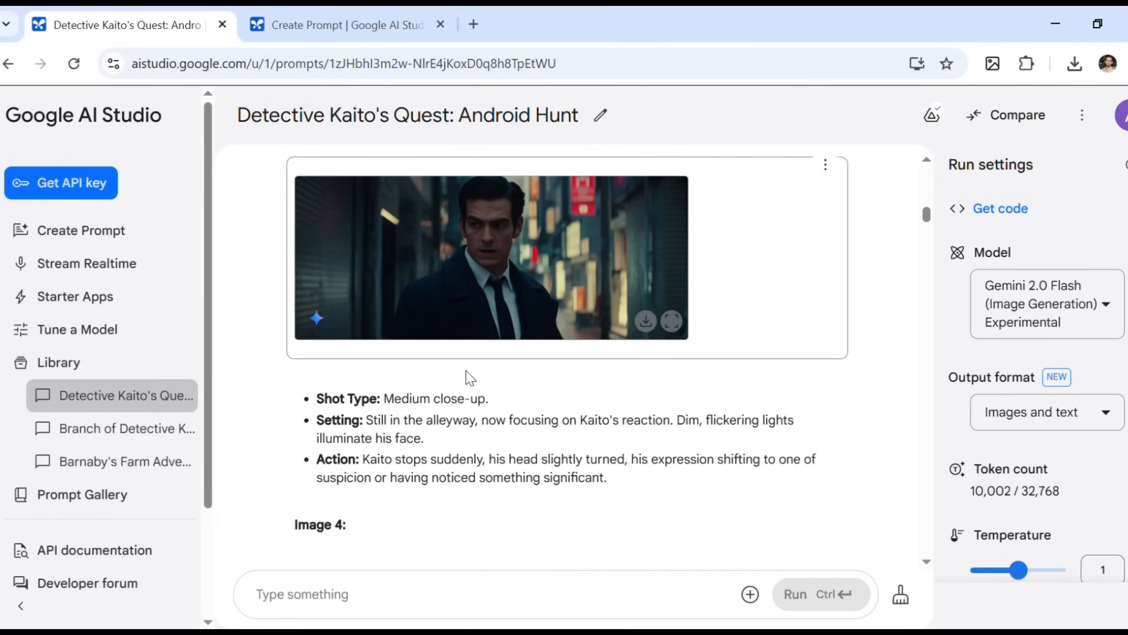
scroll("down", 3)
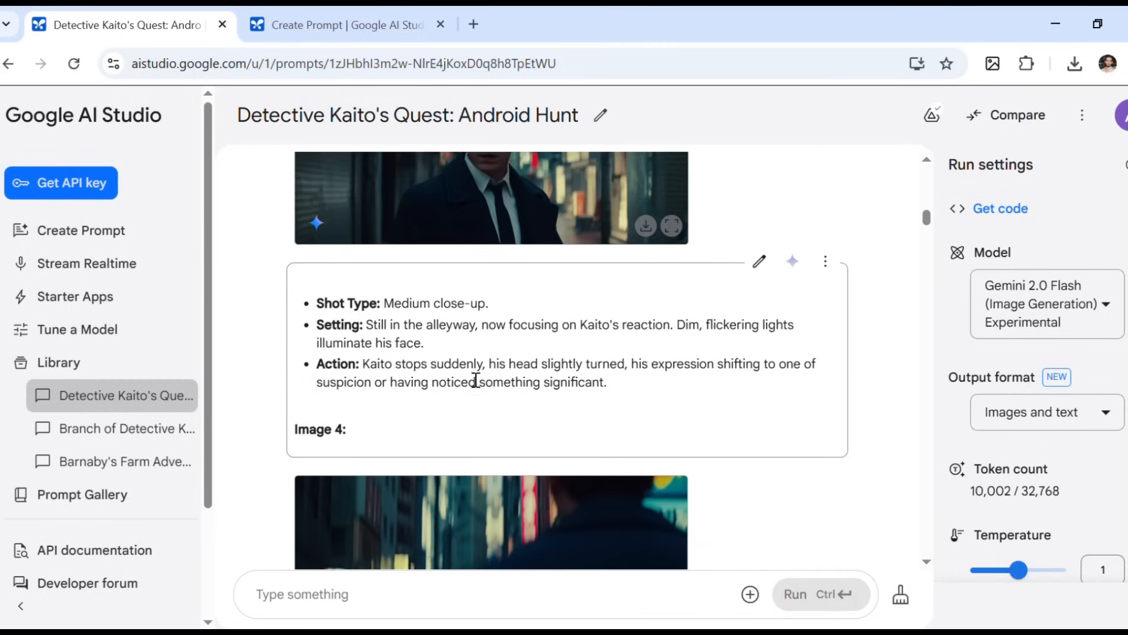
scroll("down", 3)
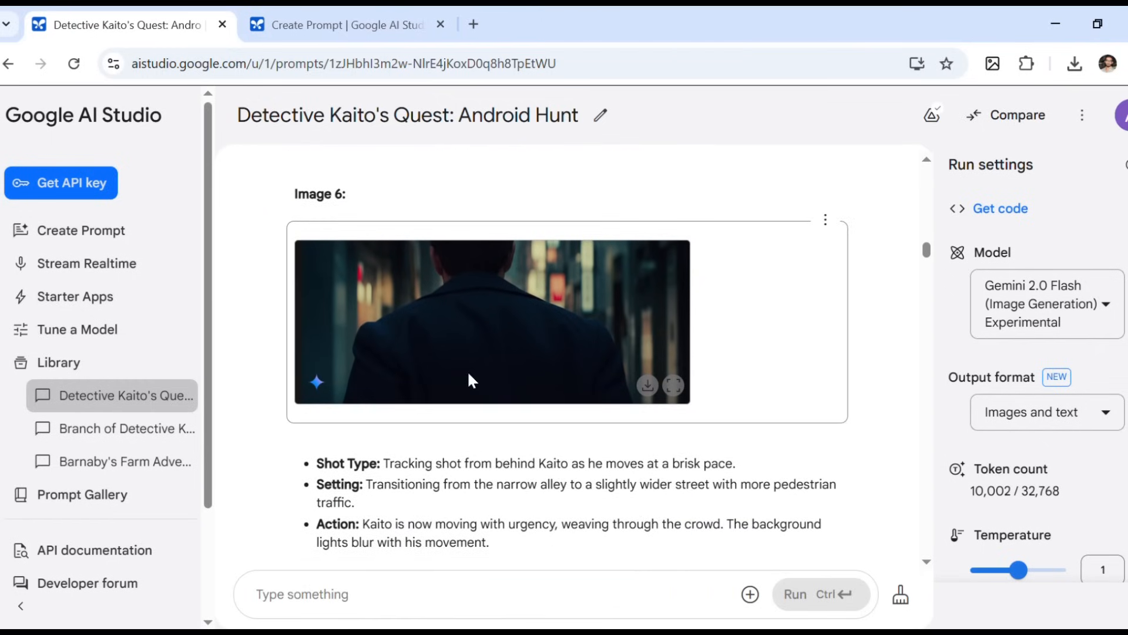
scroll("down", 3)
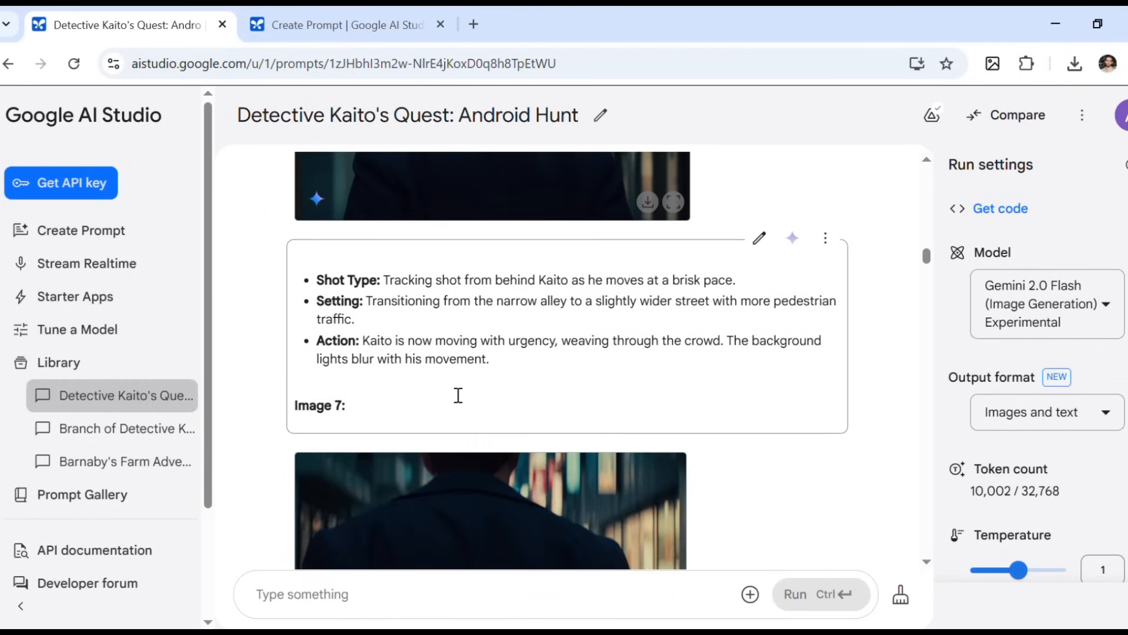
scroll("down", 3)
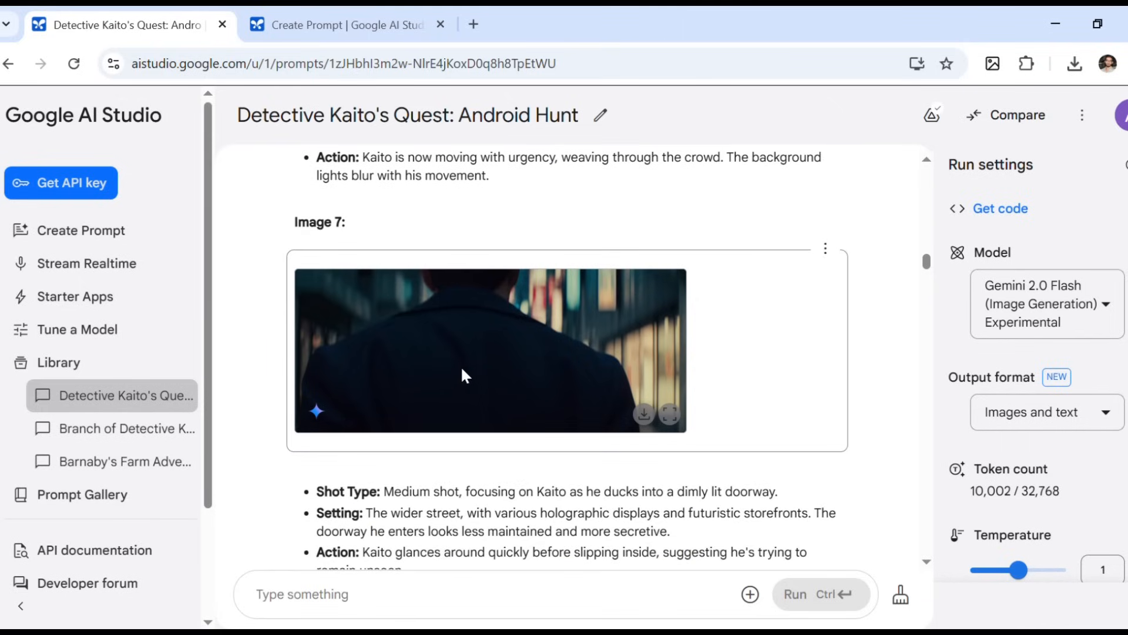
scroll("down", 3)
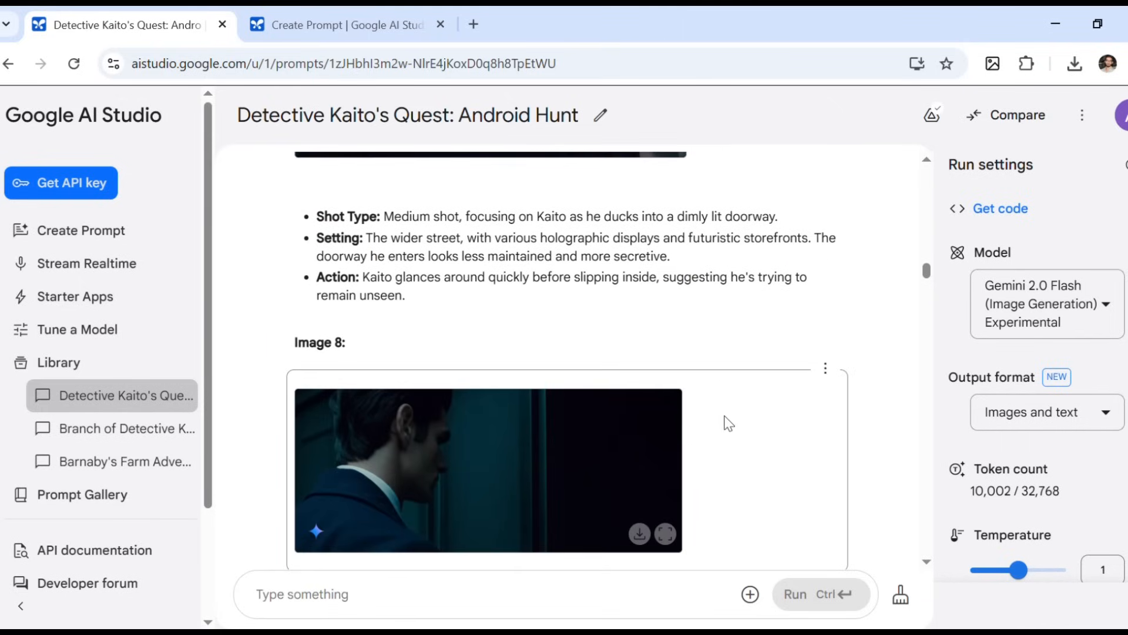
scroll("down", 3)
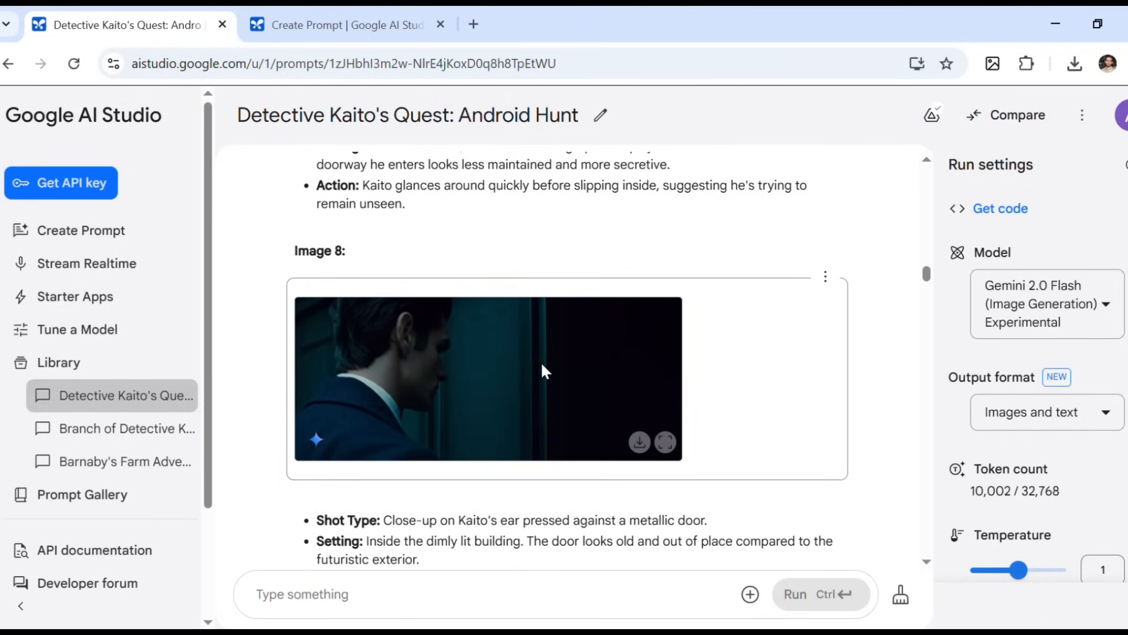
left_click(487, 377)
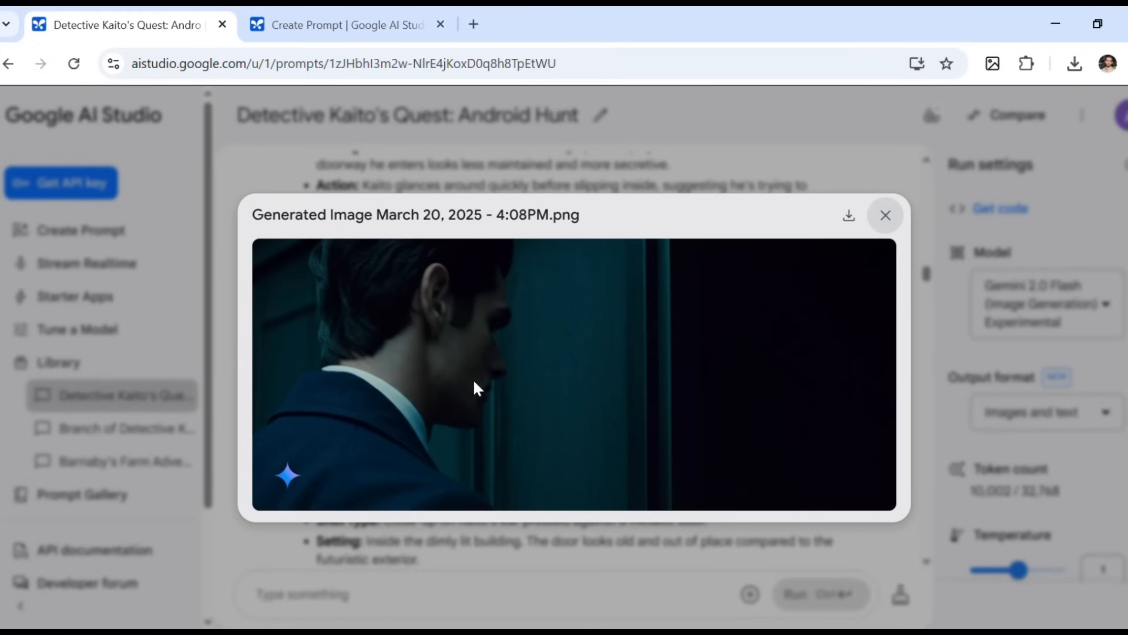
left_click(887, 215)
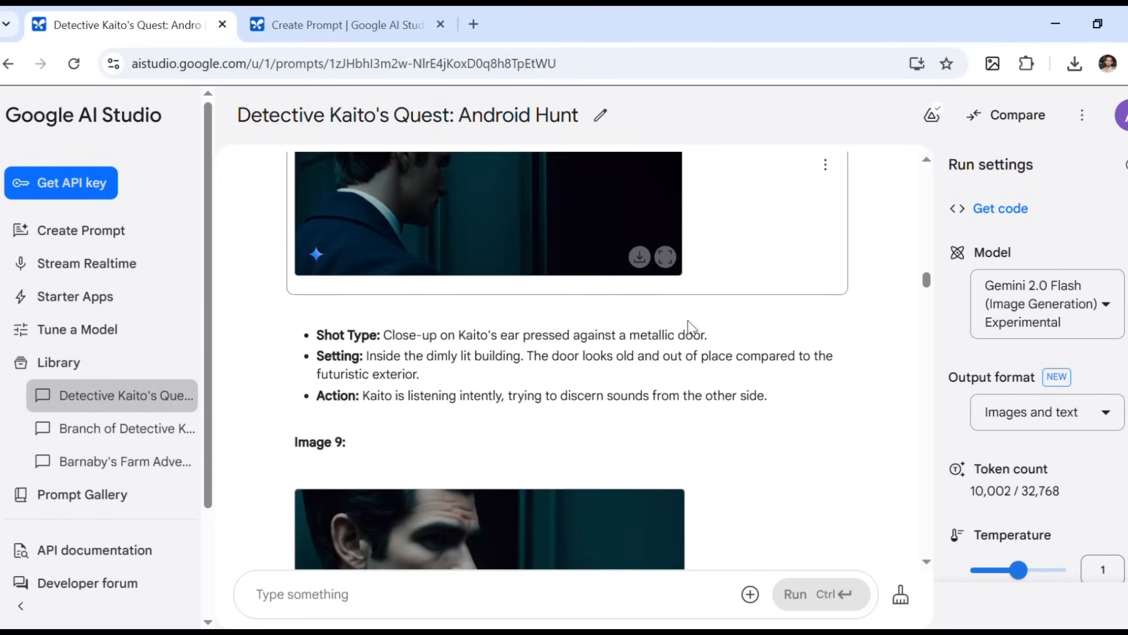
scroll("down", 3)
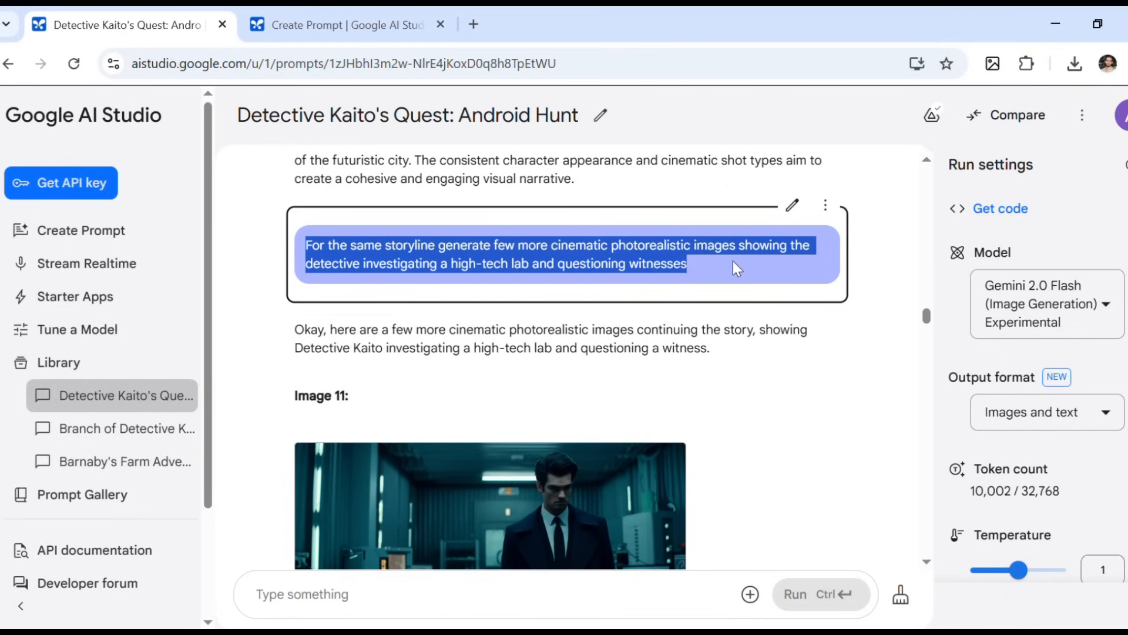
mouse_move(613, 287)
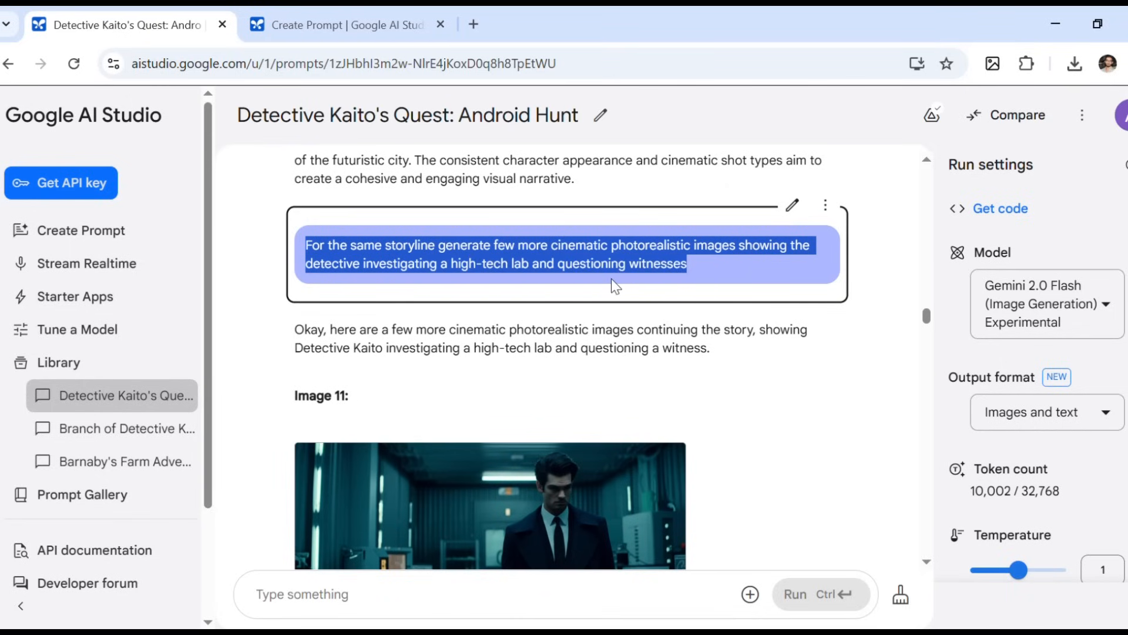
scroll("down", 3)
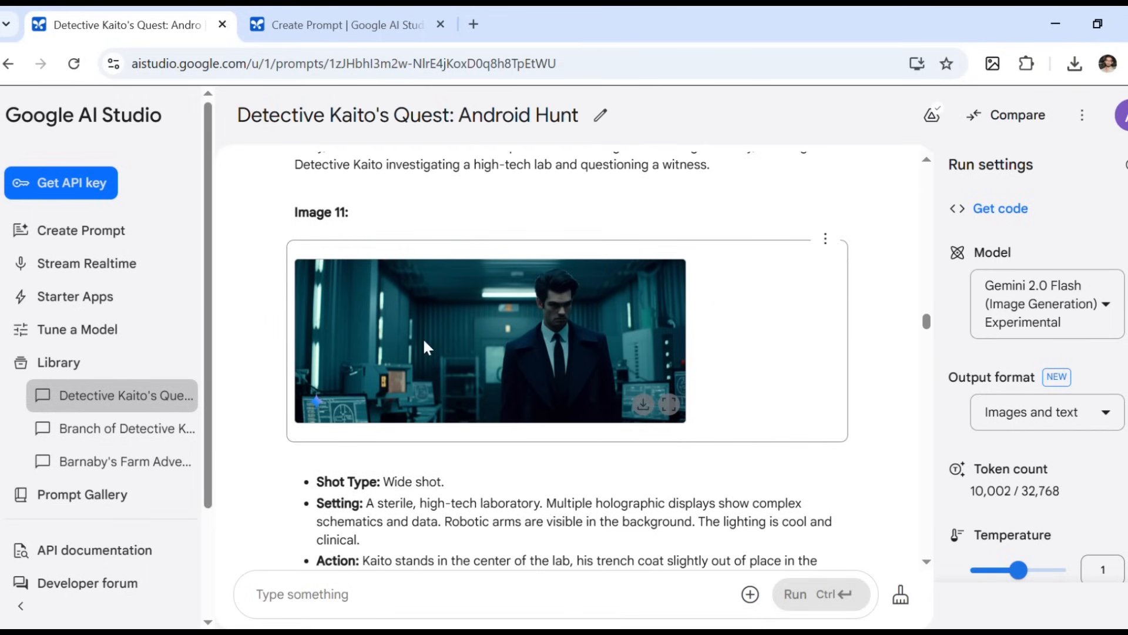
scroll("down", 3)
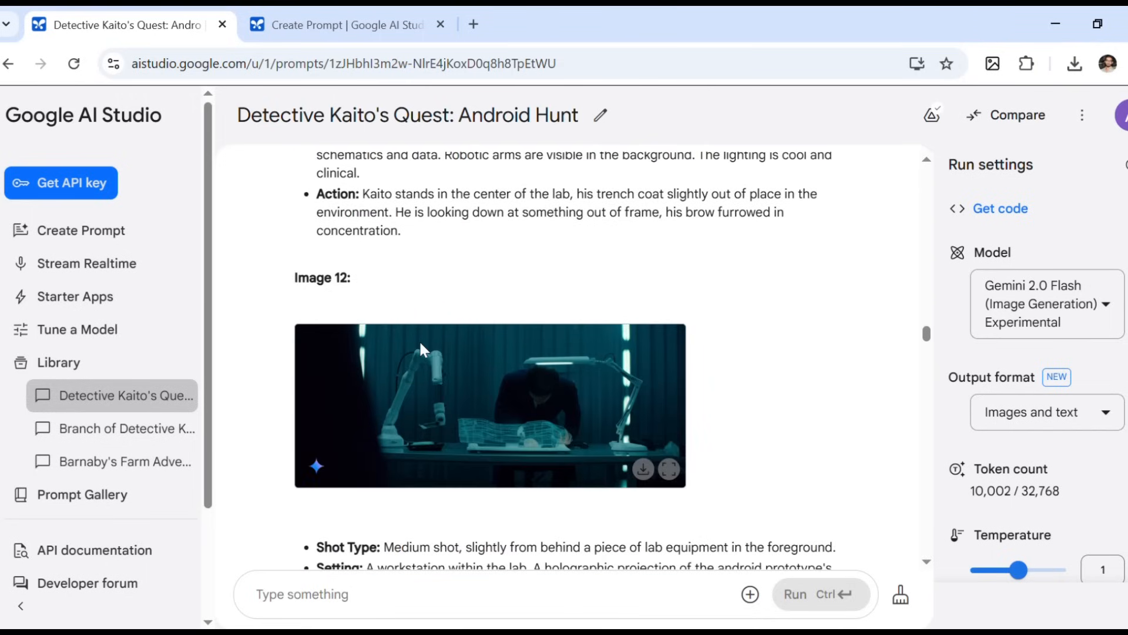
scroll("down", 3)
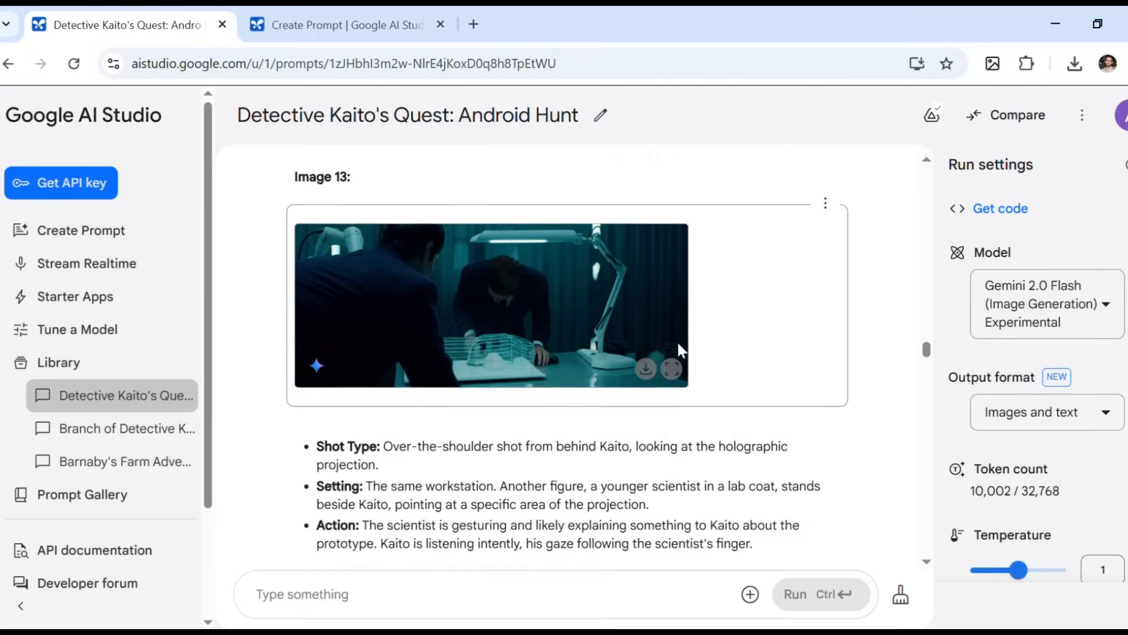
scroll("down", 3)
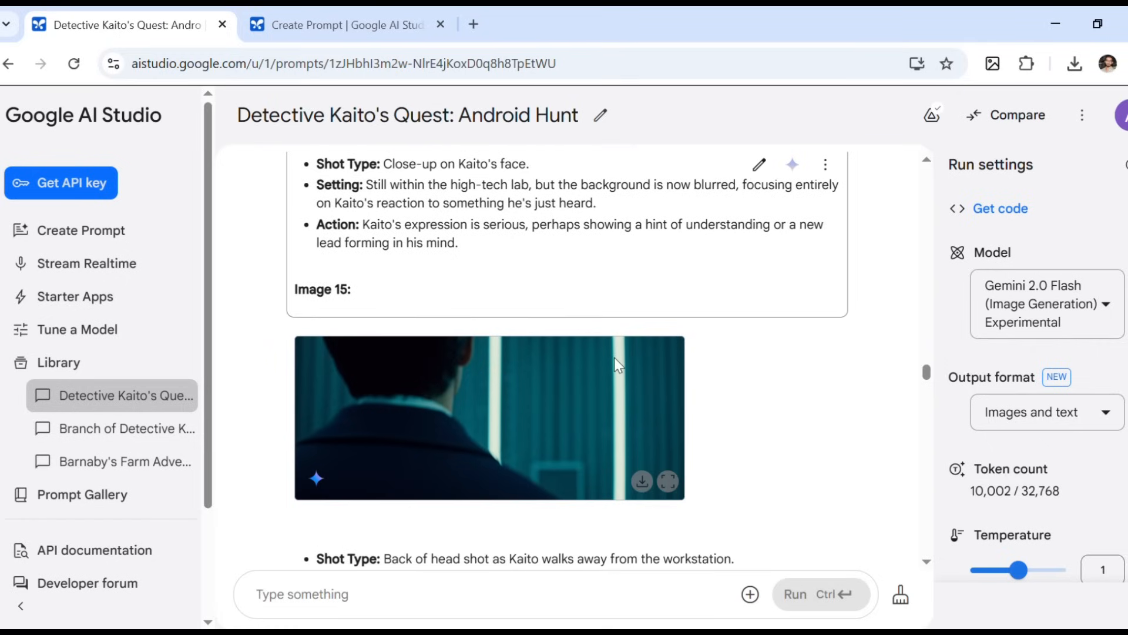
scroll("down", 3)
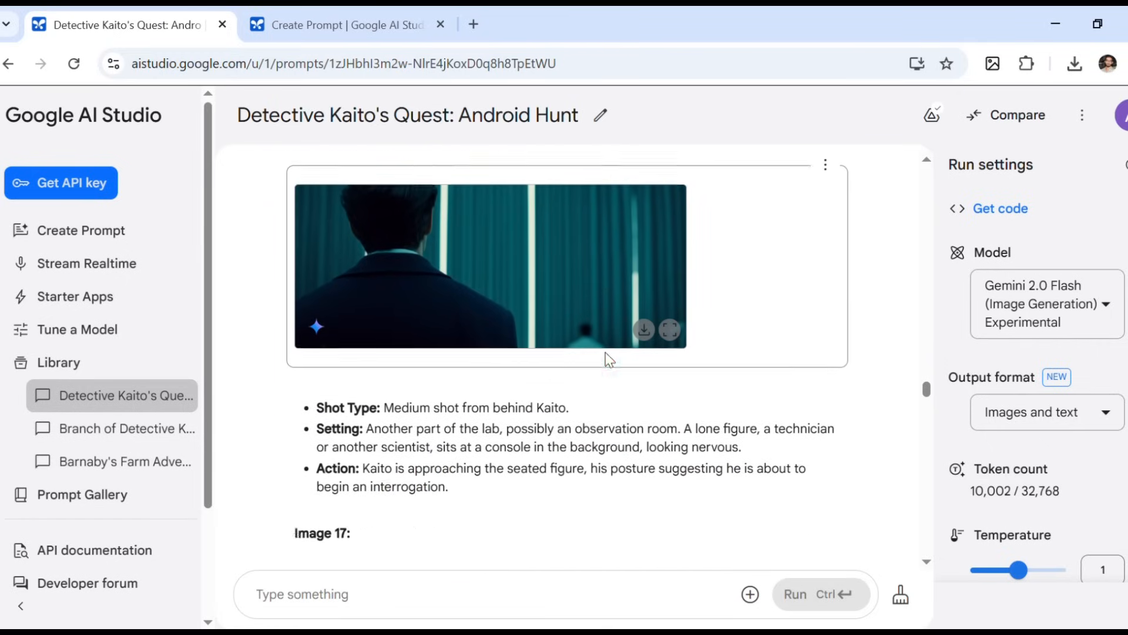
left_click(669, 329)
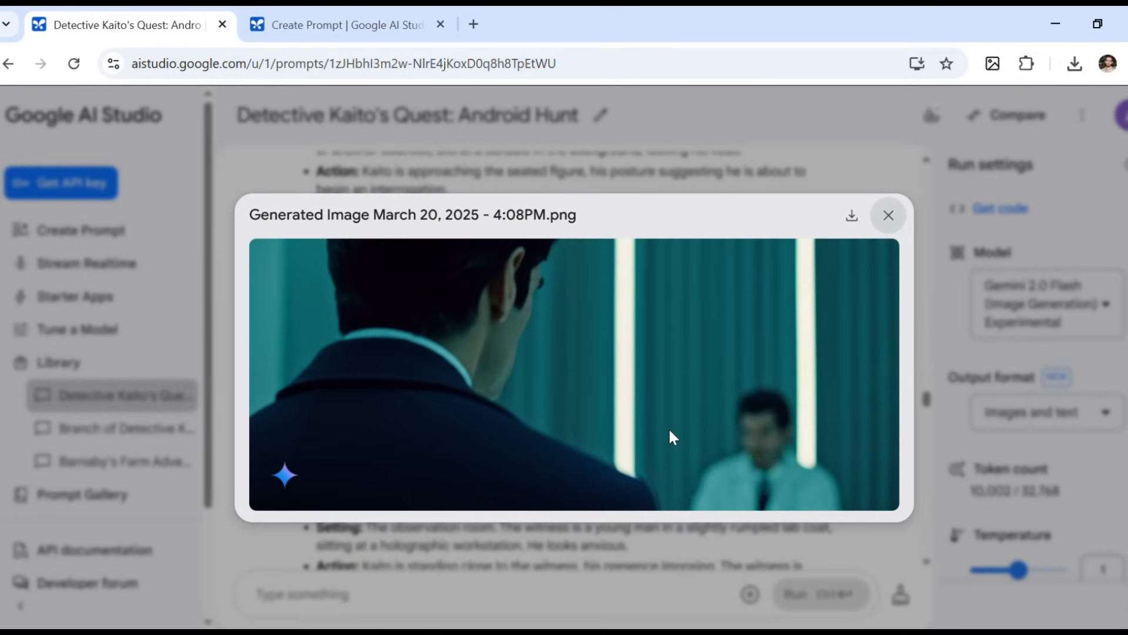
left_click(888, 215)
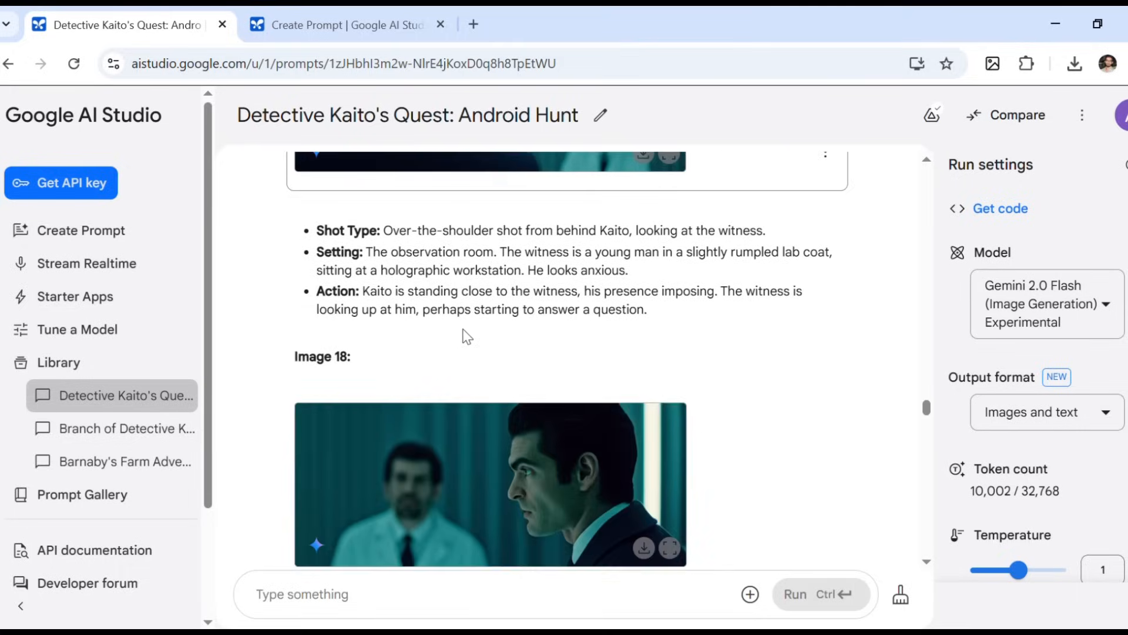
scroll("down", 3)
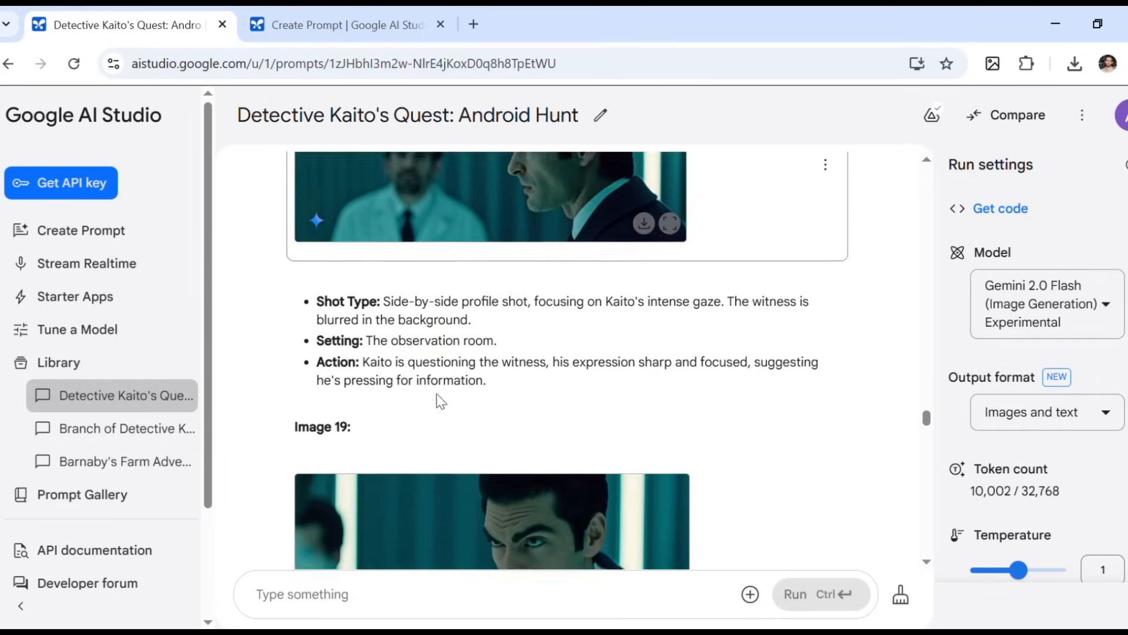
scroll("down", 3)
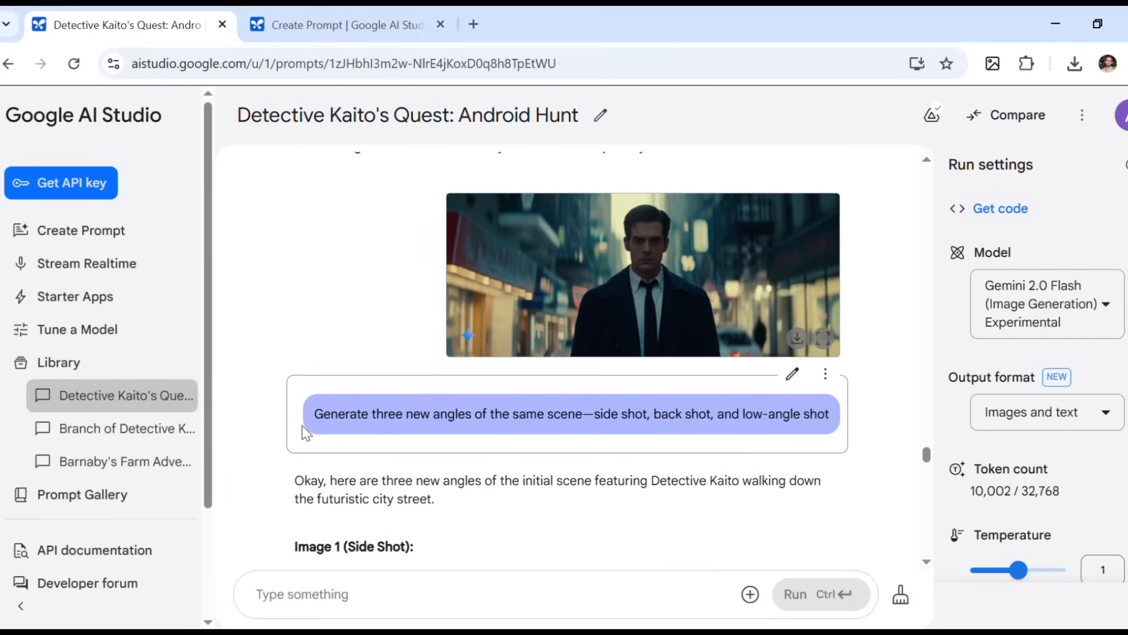
left_click_drag(315, 414, 473, 414)
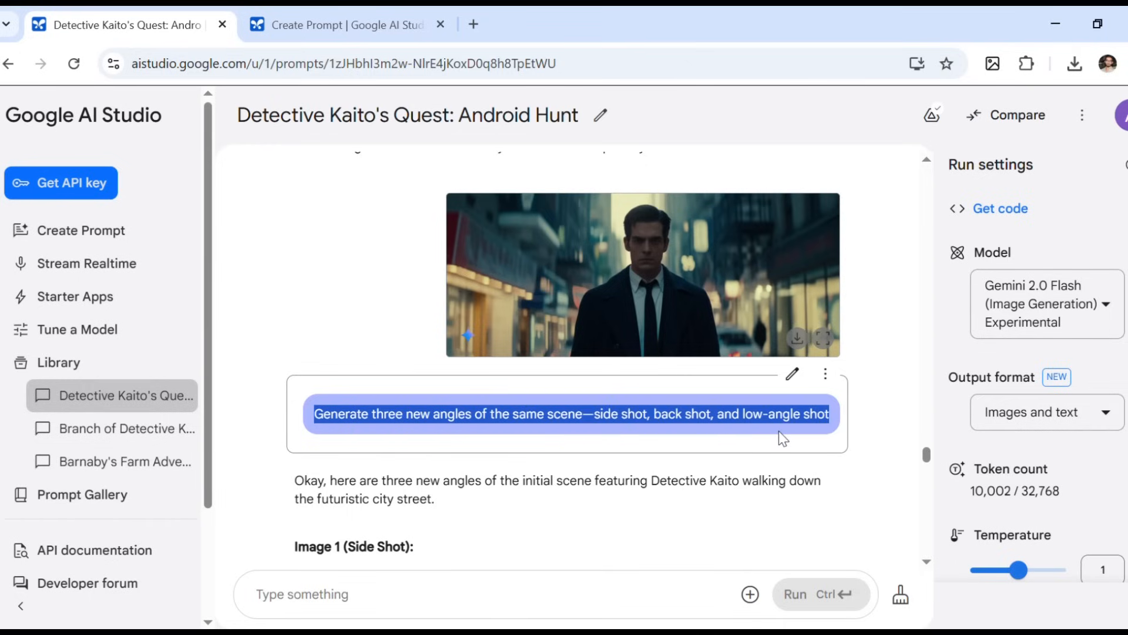
scroll("down", 3)
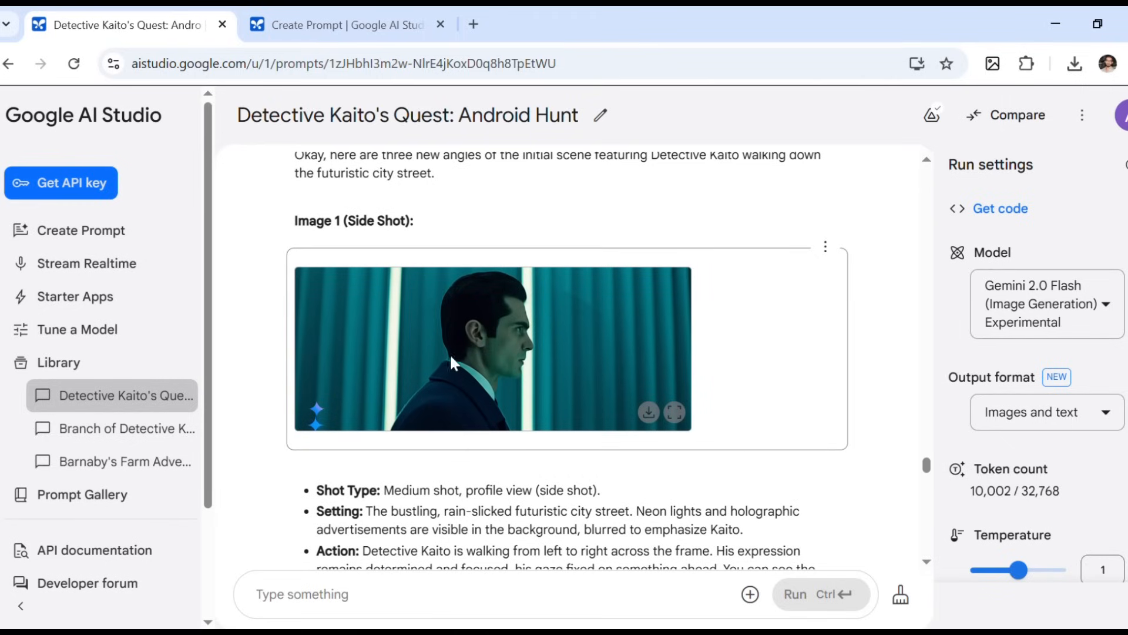
double_click(392, 221)
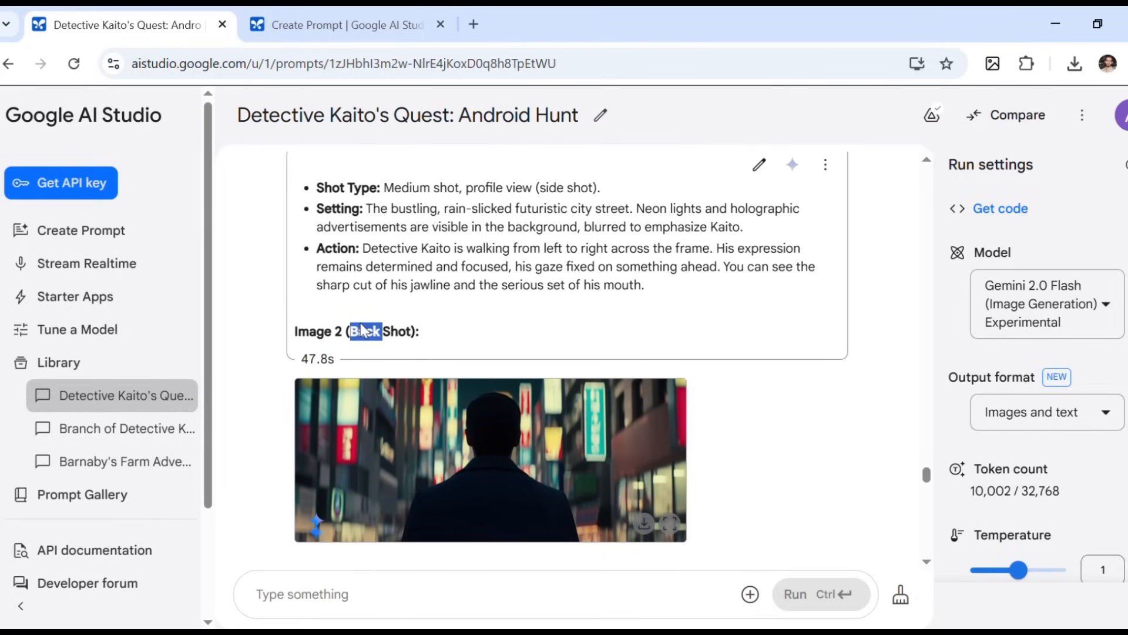
scroll("down", 3)
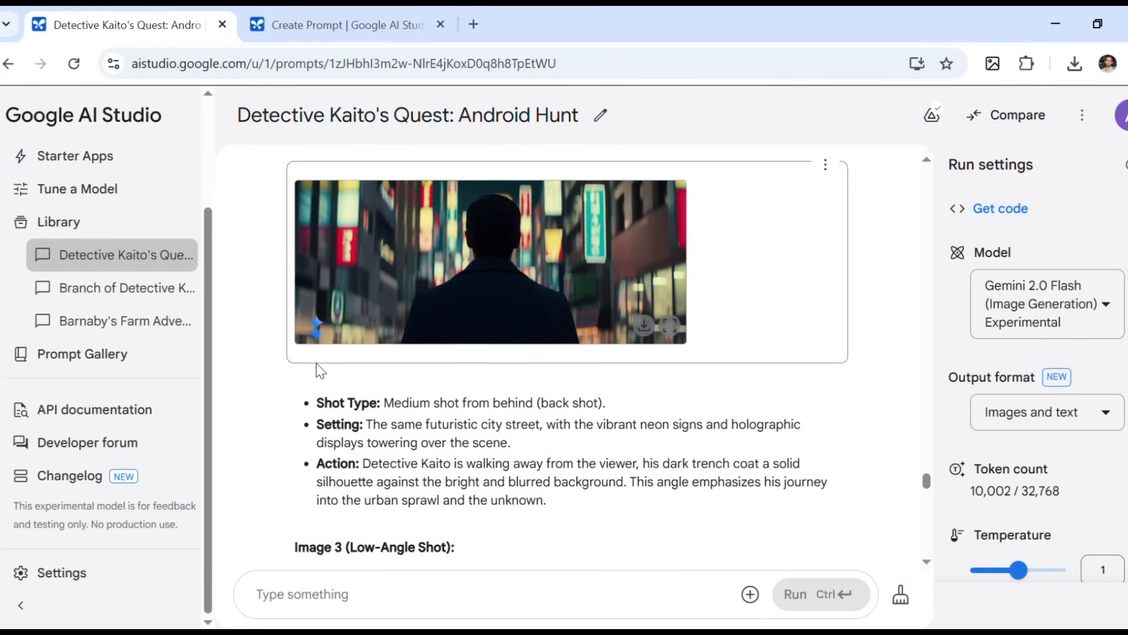
scroll("down", 3)
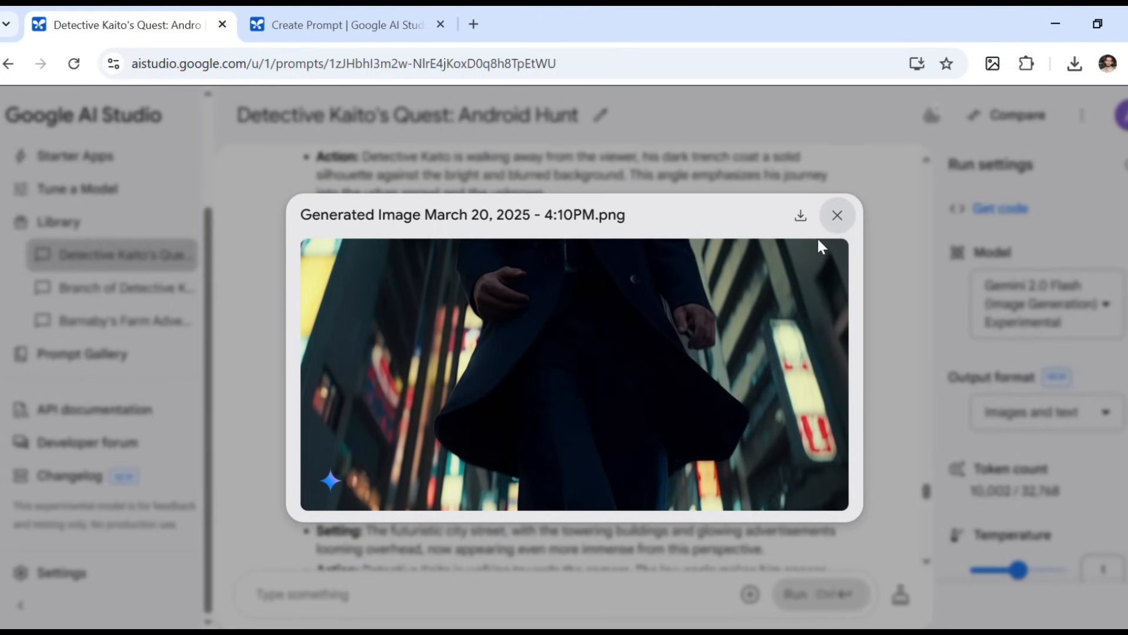
left_click(837, 215)
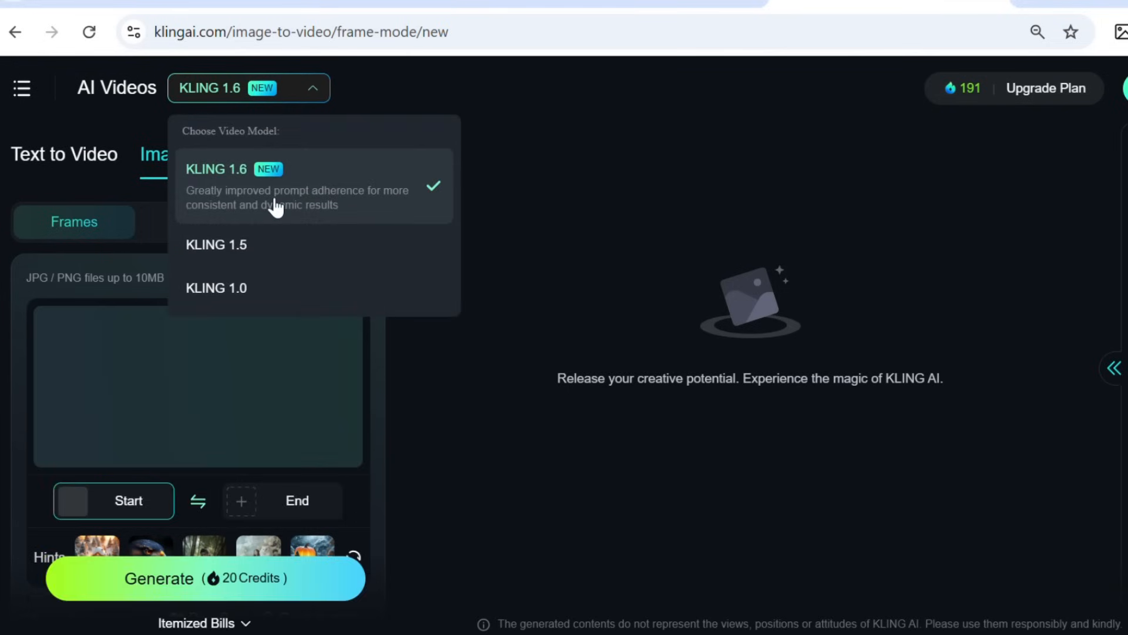
- Choose KLING 1.6 as the image-to-video model
left_click(248, 88)
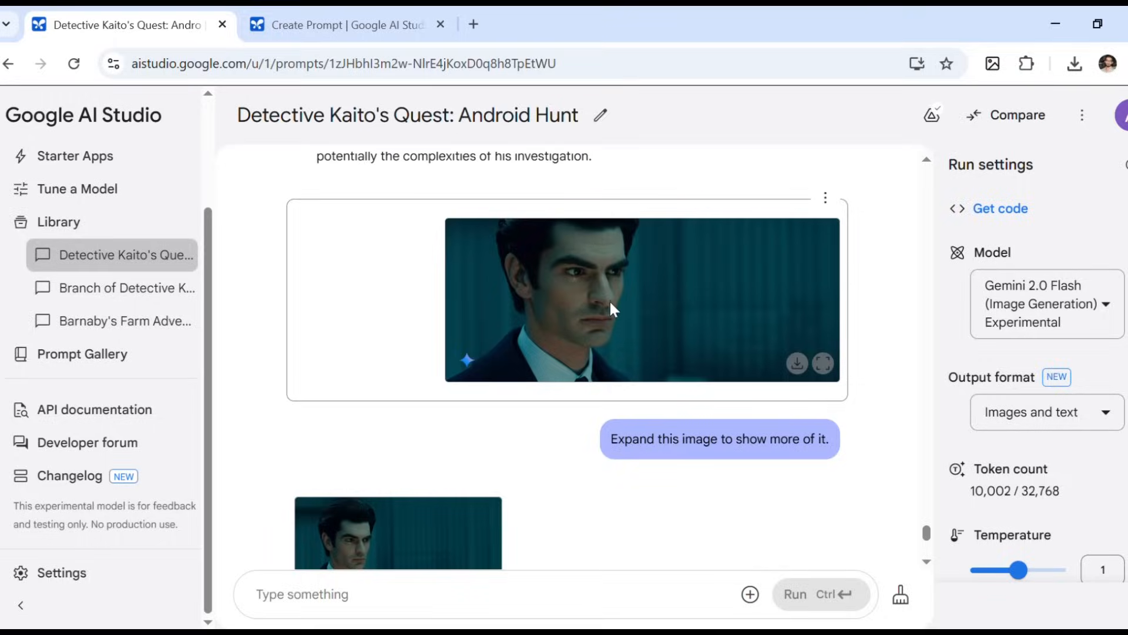
- View the expanded Kaito image at full size, then go to the Library of saved prompts
left_click(823, 363)
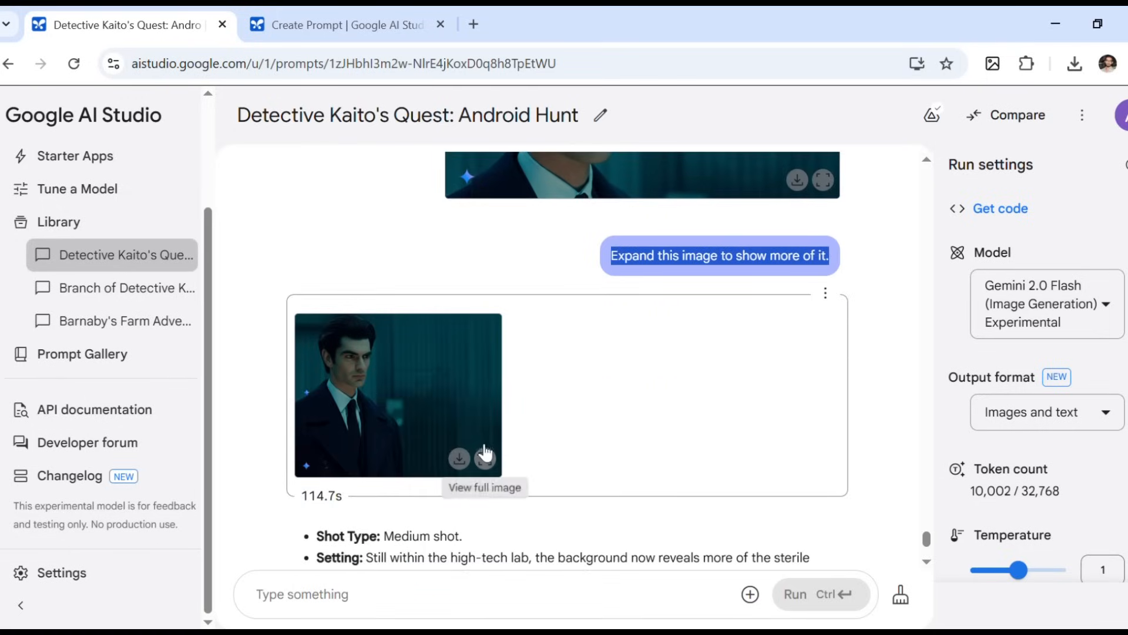
left_click(483, 458)
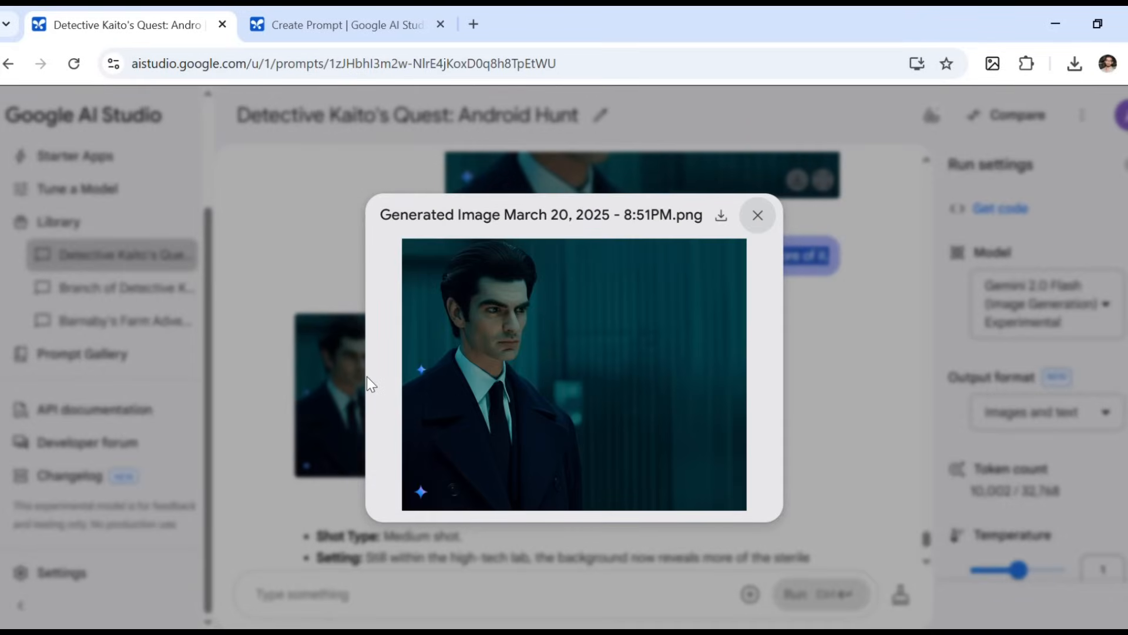
mouse_move(501, 470)
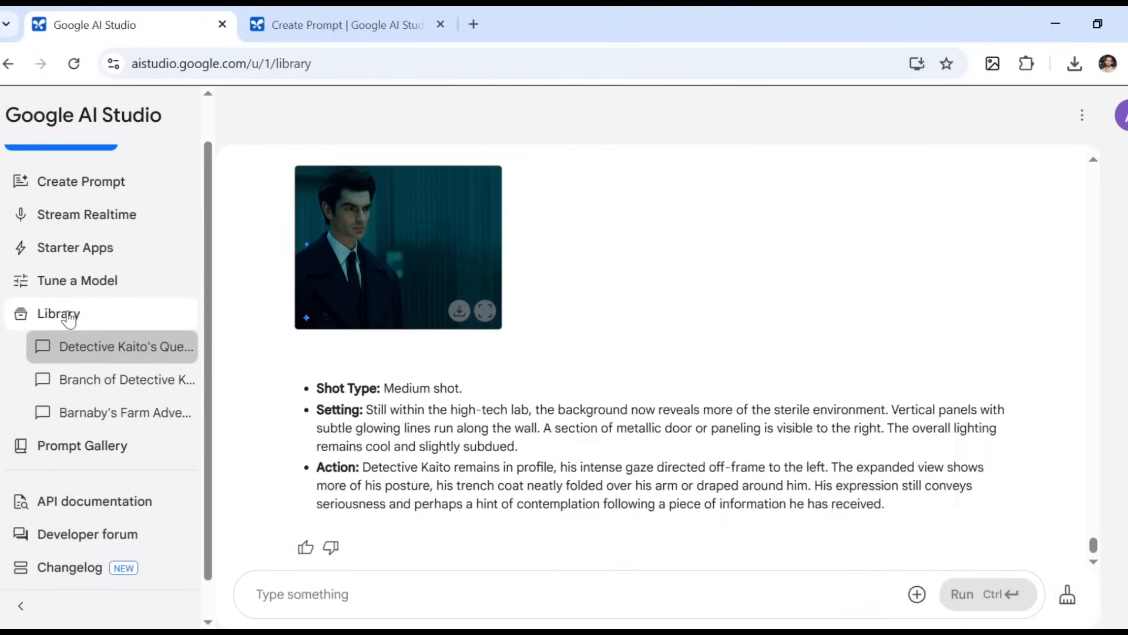
left_click(58, 313)
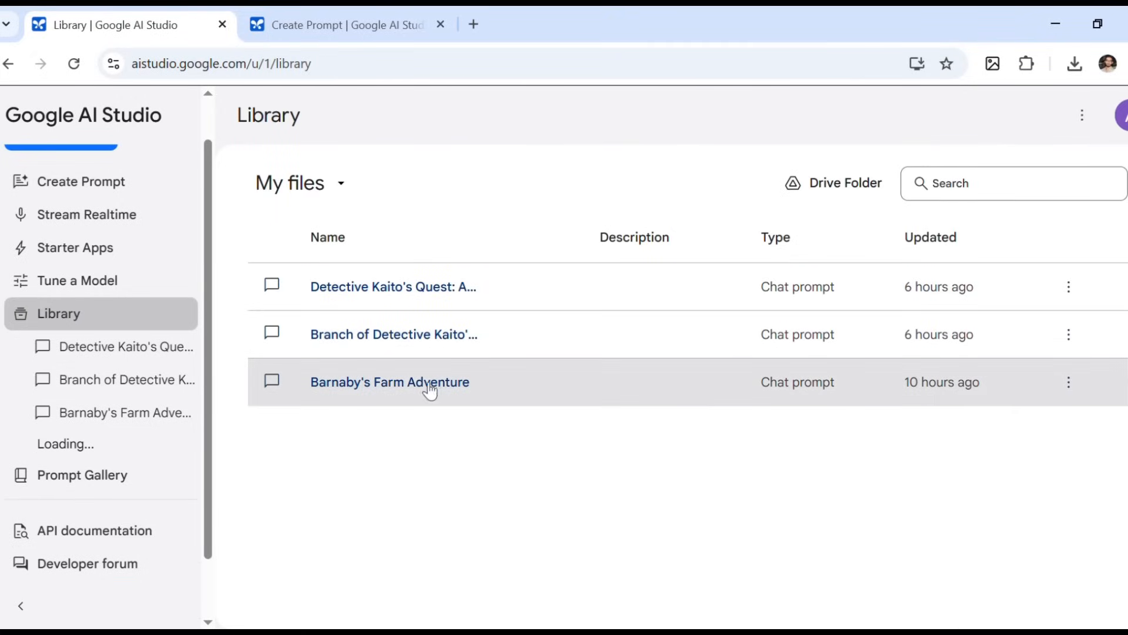